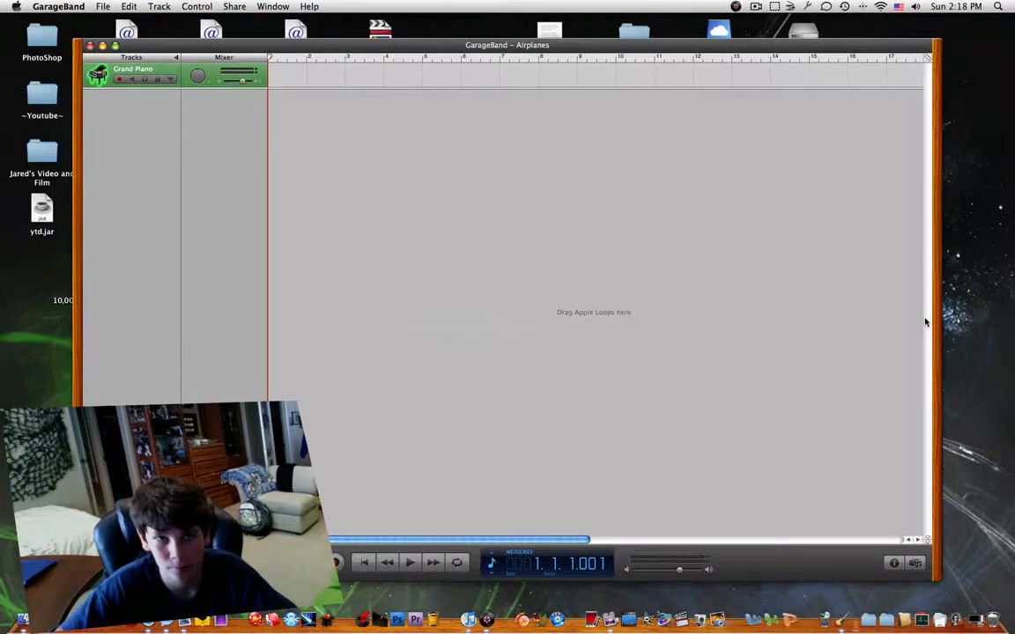
- Show the media browser's Audio library of songs next to the empty Airplanes project
click(915, 564)
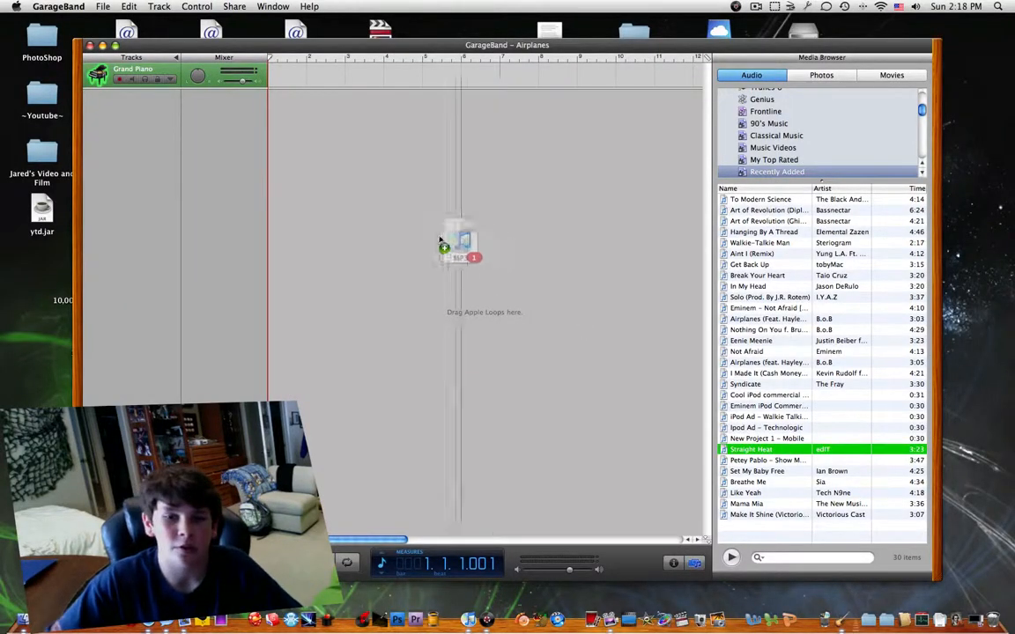
- Drag Straight Heat from the song list onto the timeline as a new audio track
drag(750, 450, 458, 247)
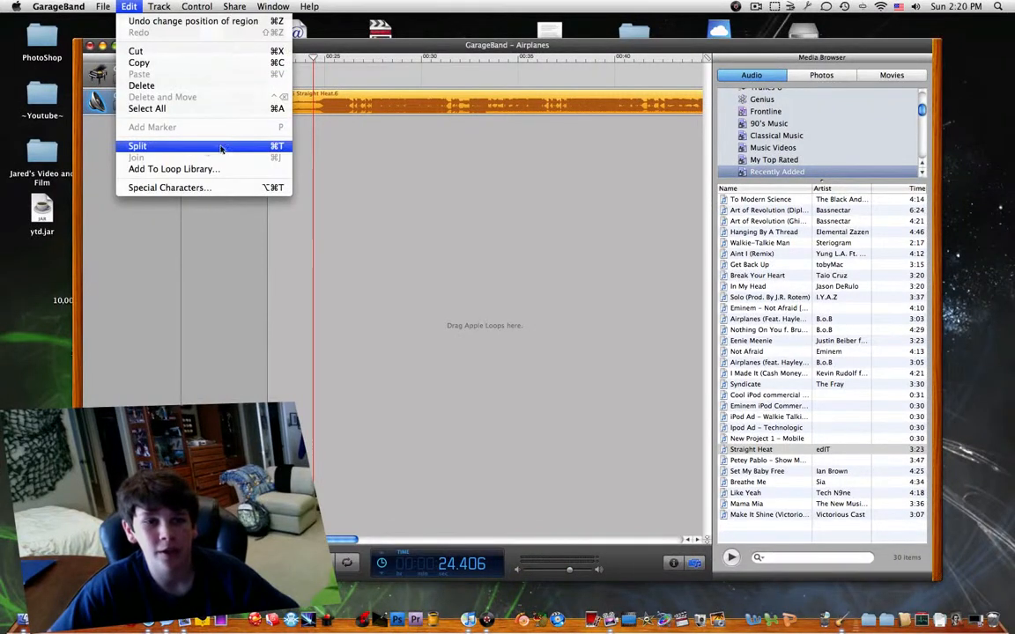
- Split Straight Heat at the playhead and remove the later part, leaving a short clip
click(137, 145)
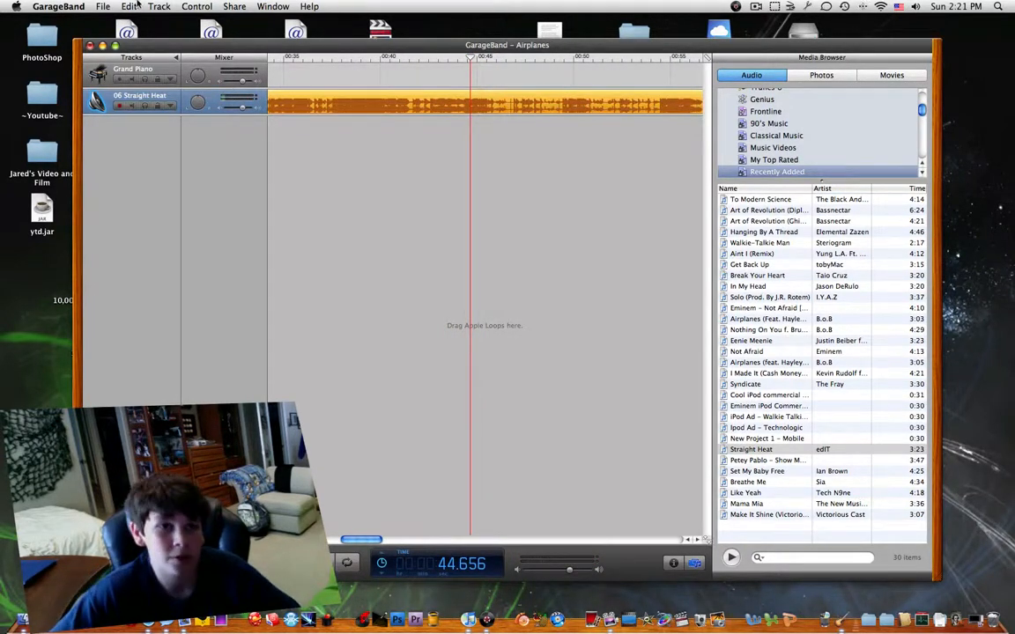
click(485, 104)
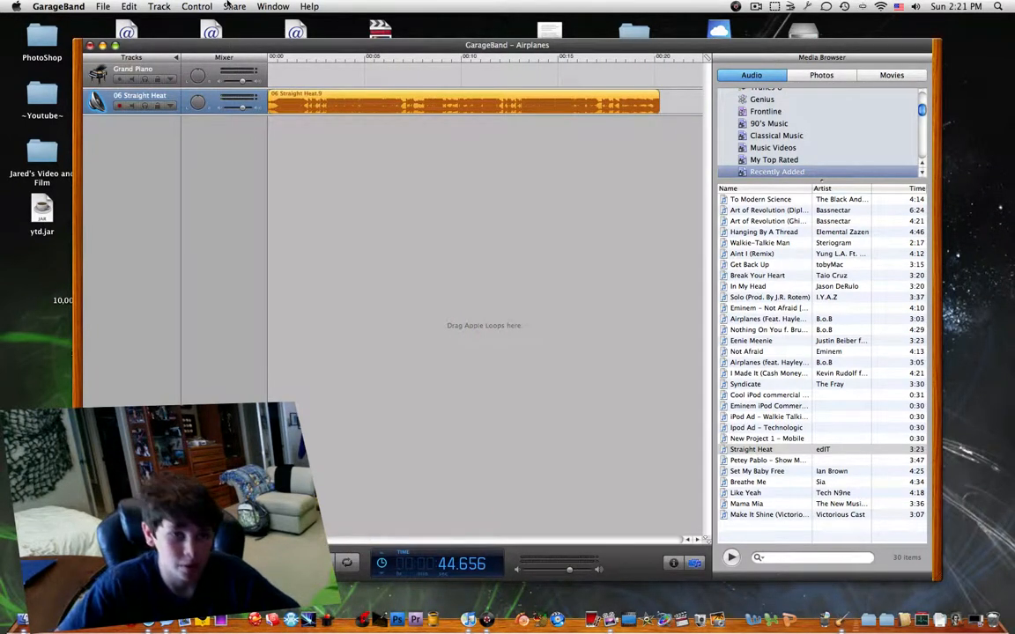
- Bring up Share > Send Song to iTunes and cancel it without exporting
click(235, 7)
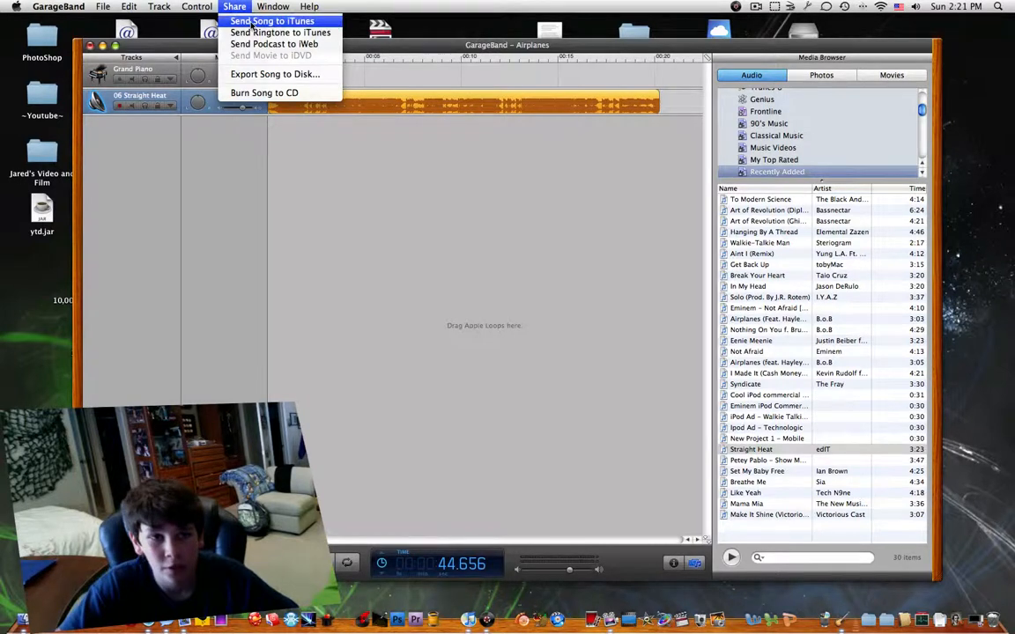
click(271, 21)
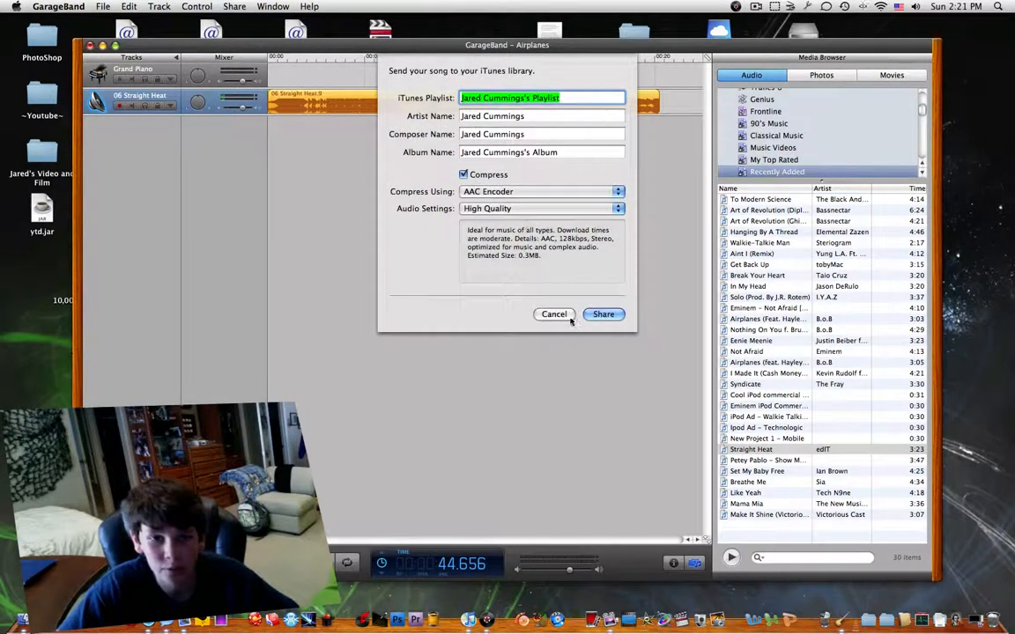
click(234, 8)
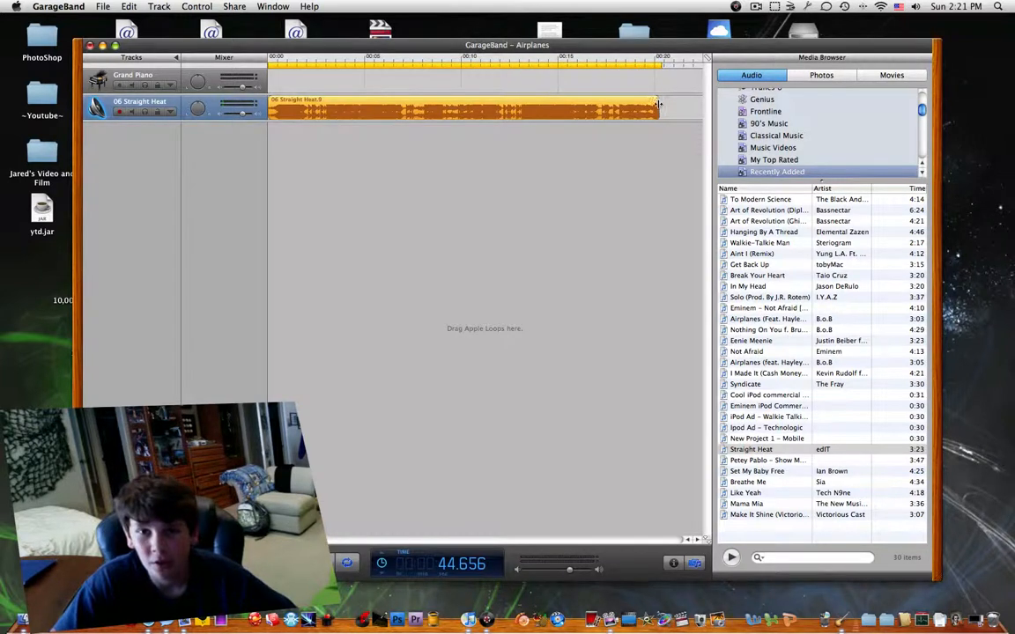
click(576, 126)
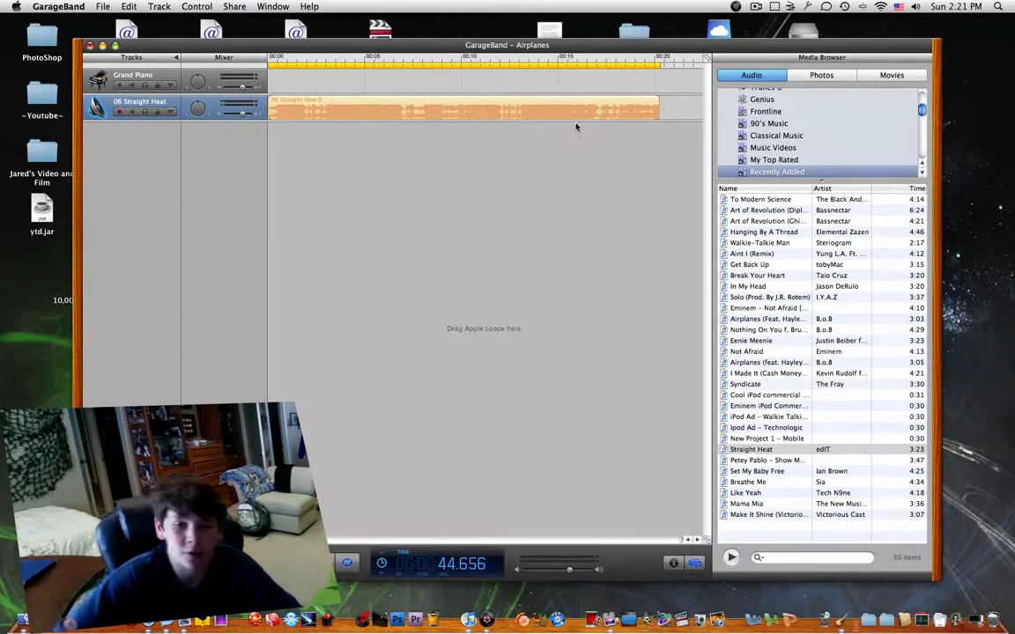
click(462, 110)
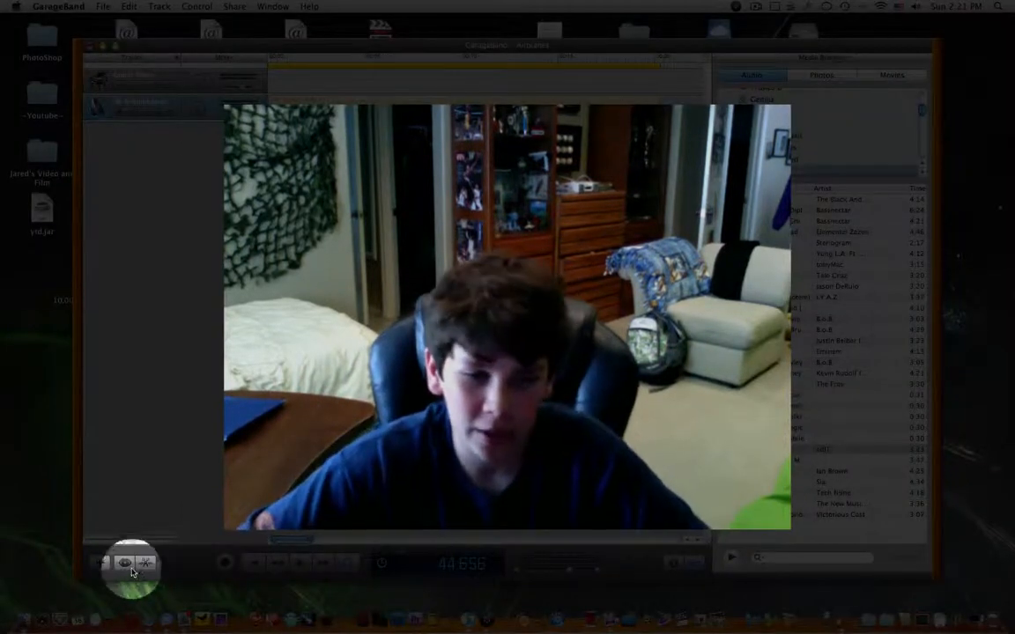
- Send the trimmed clip to iTunes as a ringtone, appearing as 0:30 Airplanes
click(145, 564)
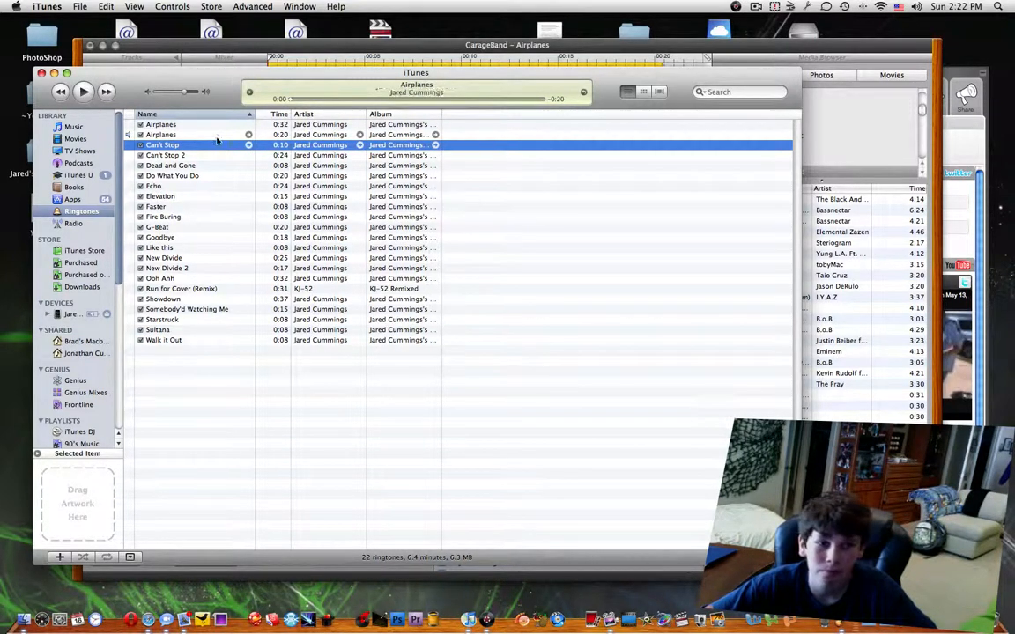
- Rename the Airplanes ringtone to 'Straight Heat' via Get Info and confirm
click(79, 7)
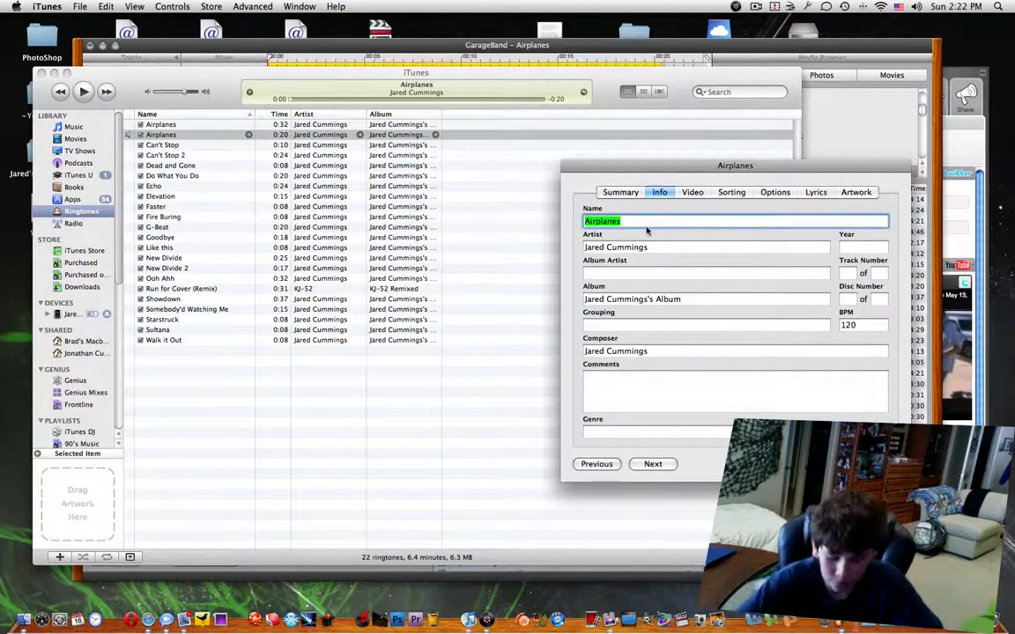
text(S)
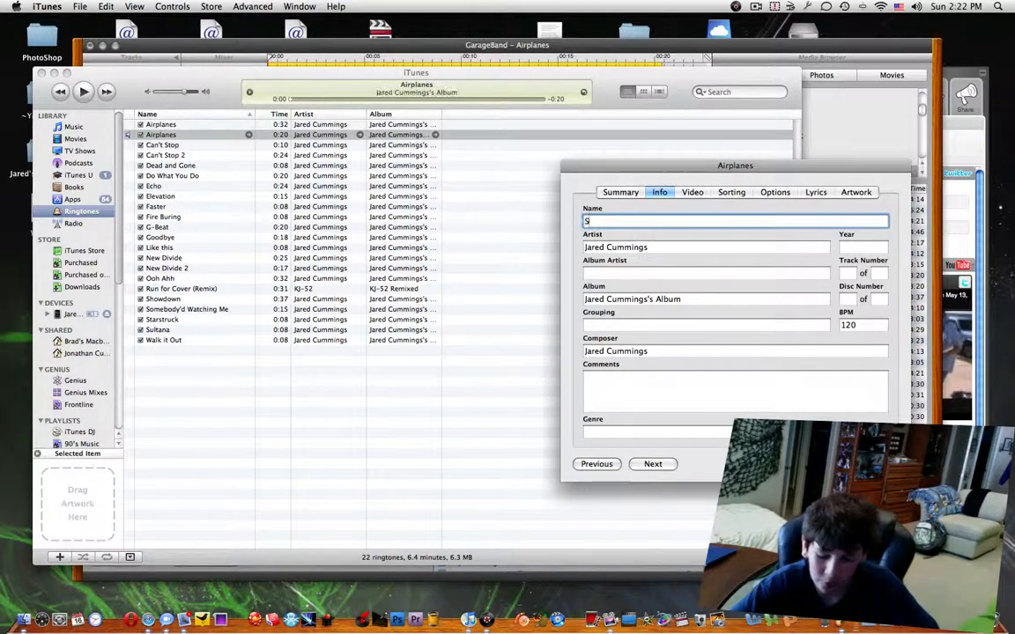
text(traight)
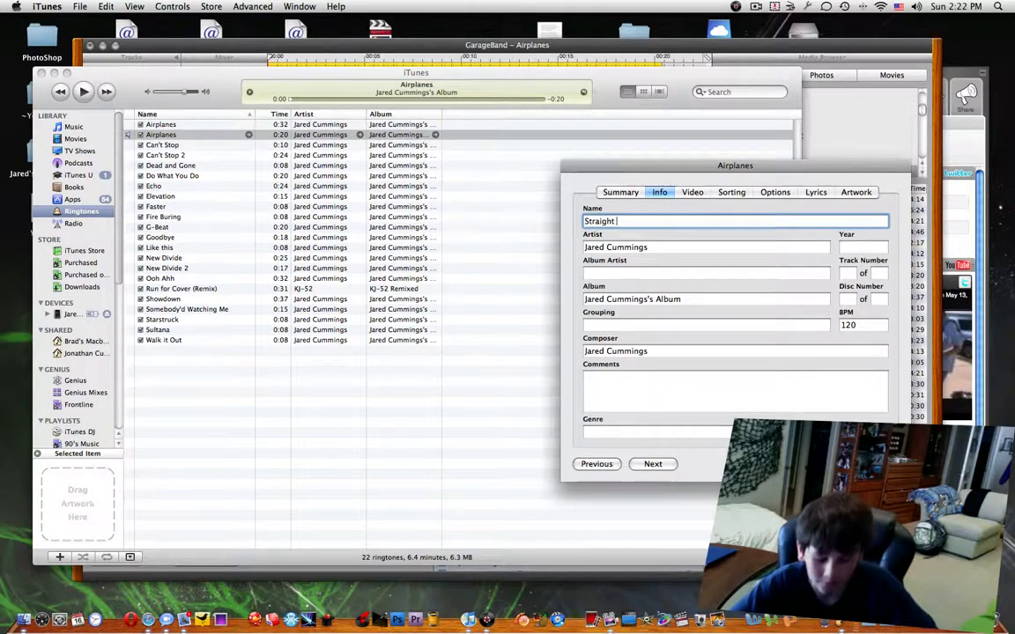
text(Heat)
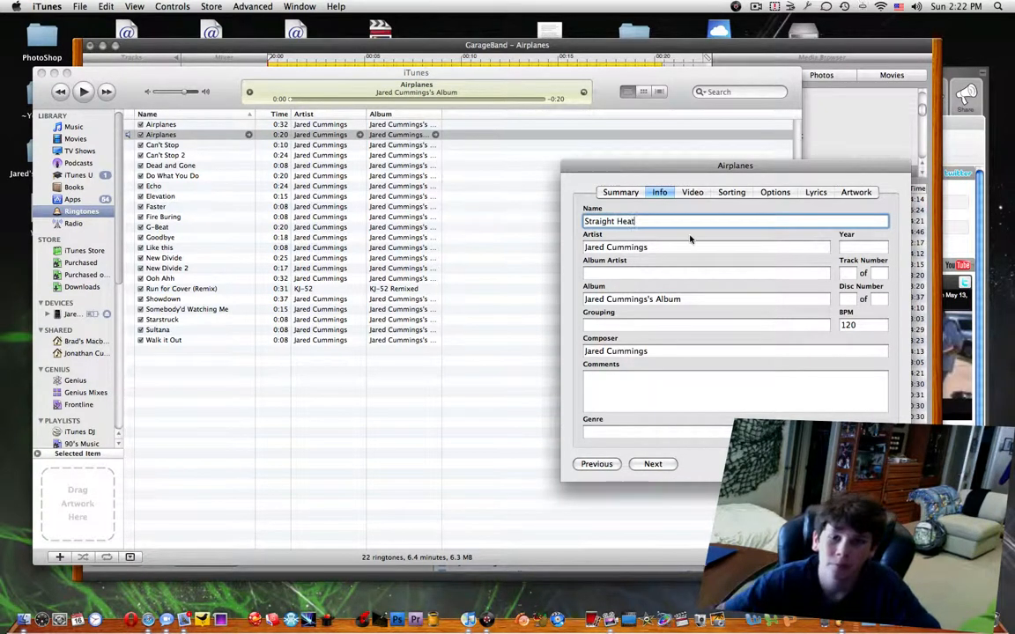
click(652, 466)
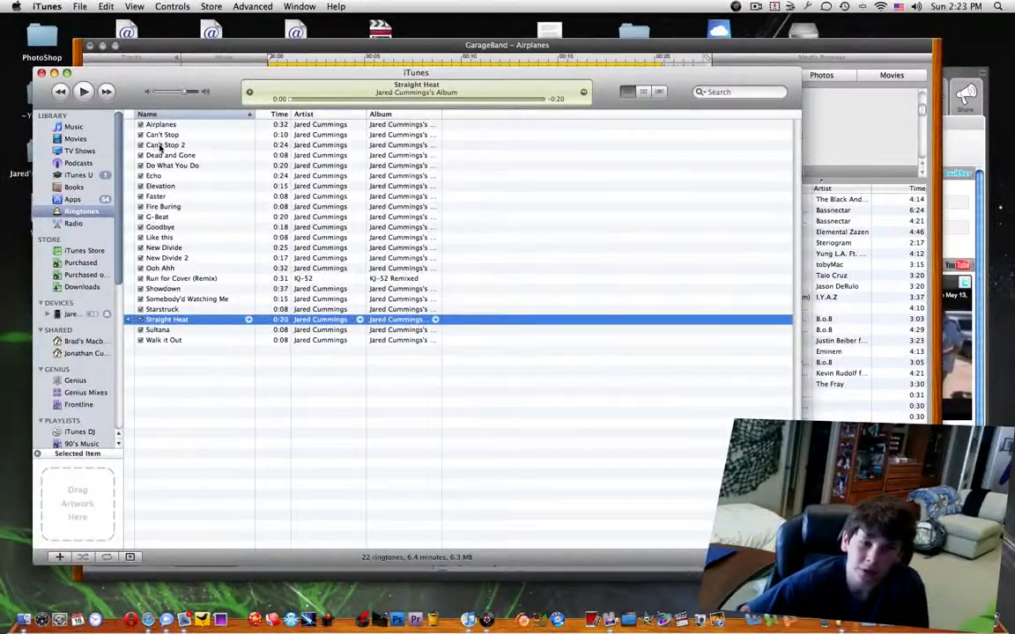